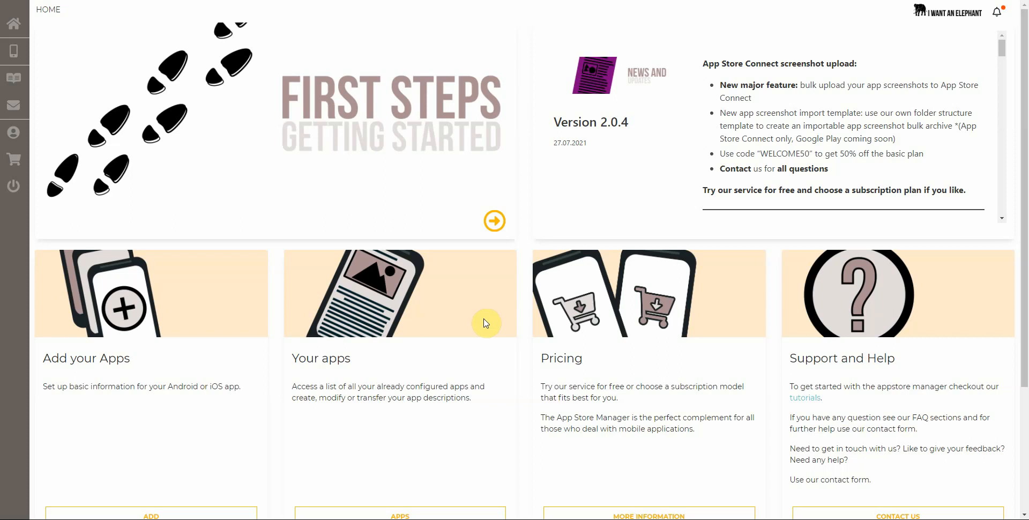
mouse_move(15, 51)
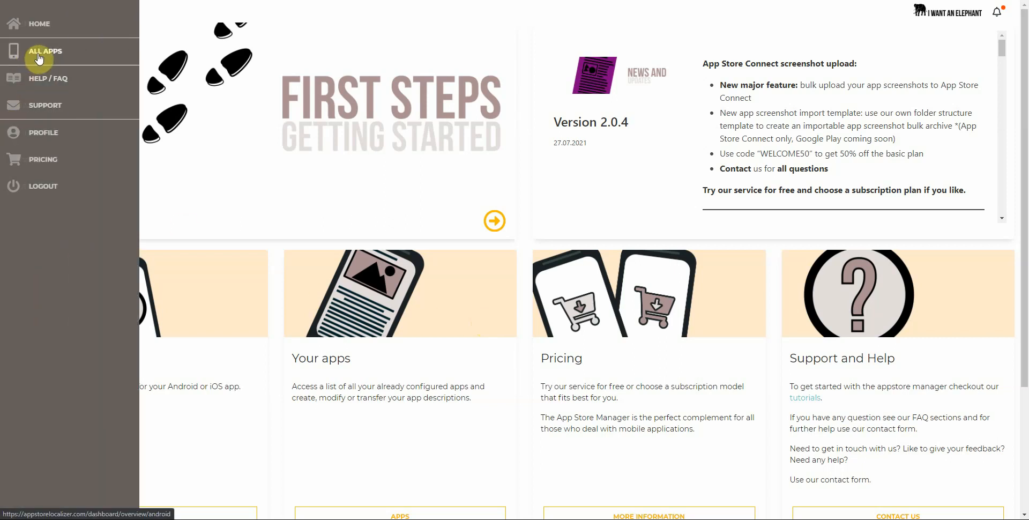
Go to ALL APPS to list the existing Android and iOS apps.
left_click(44, 51)
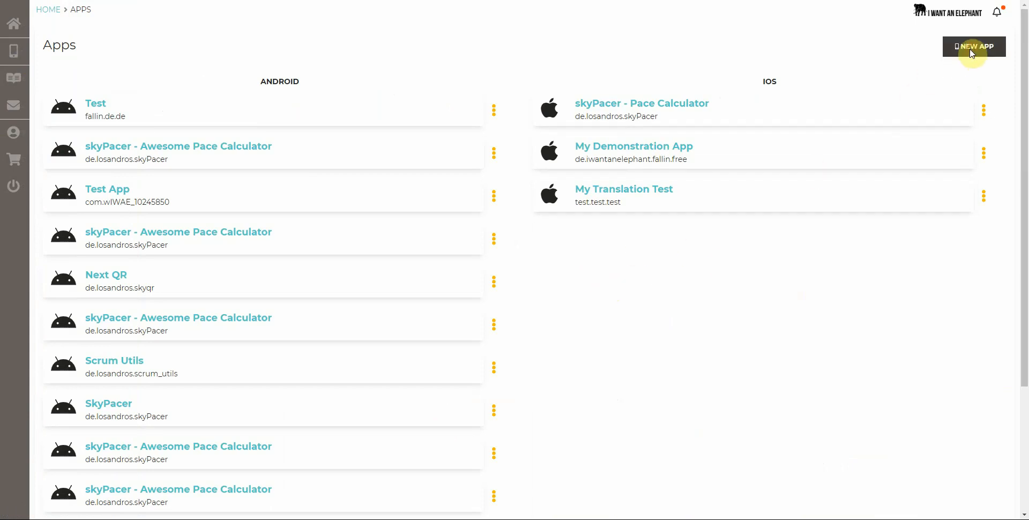
Start a new Android app, browsing the locale list but keeping EN-US.
left_click(973, 47)
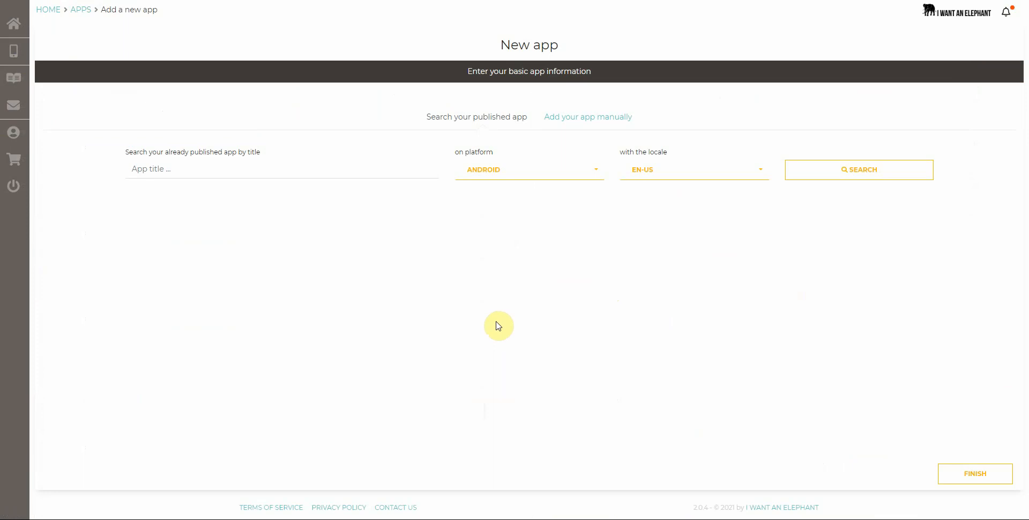
mouse_move(478, 319)
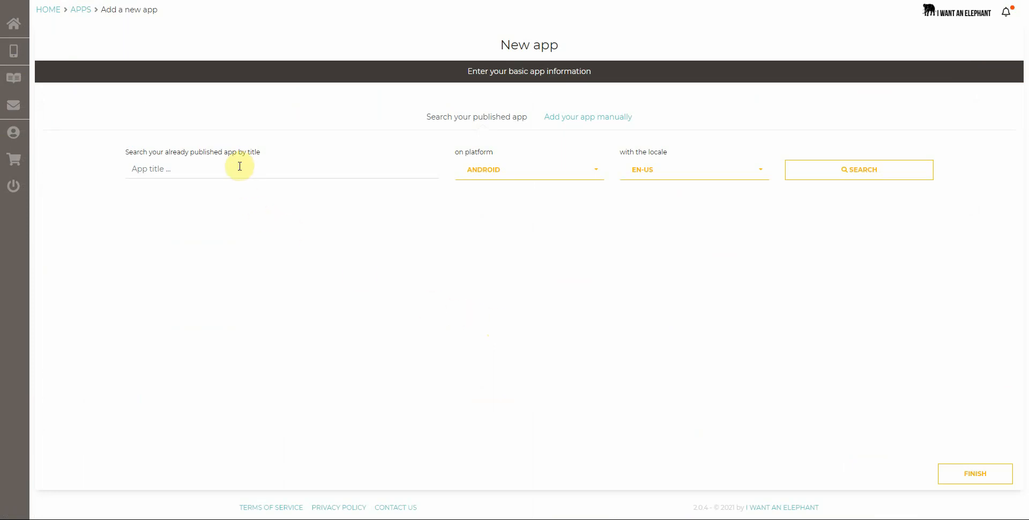
left_click(528, 170)
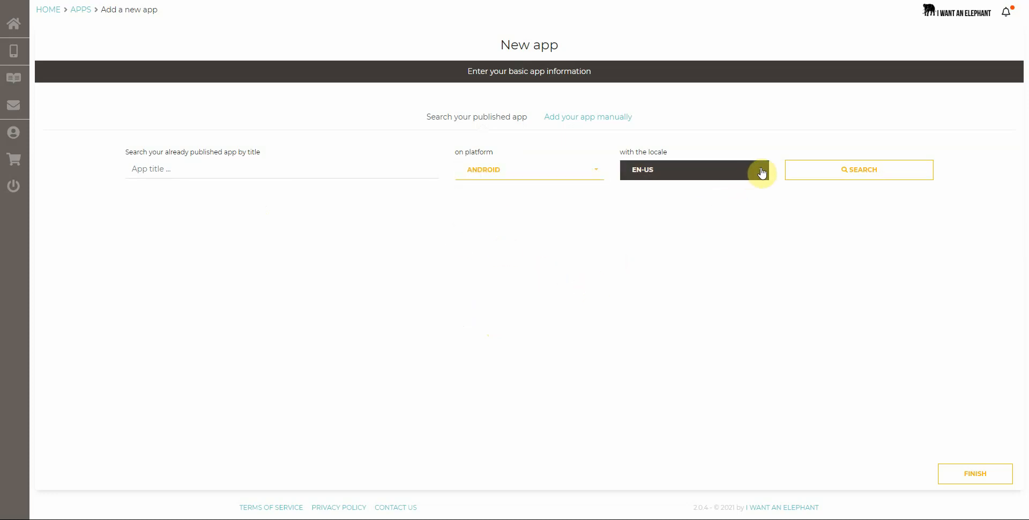
mouse_move(761, 173)
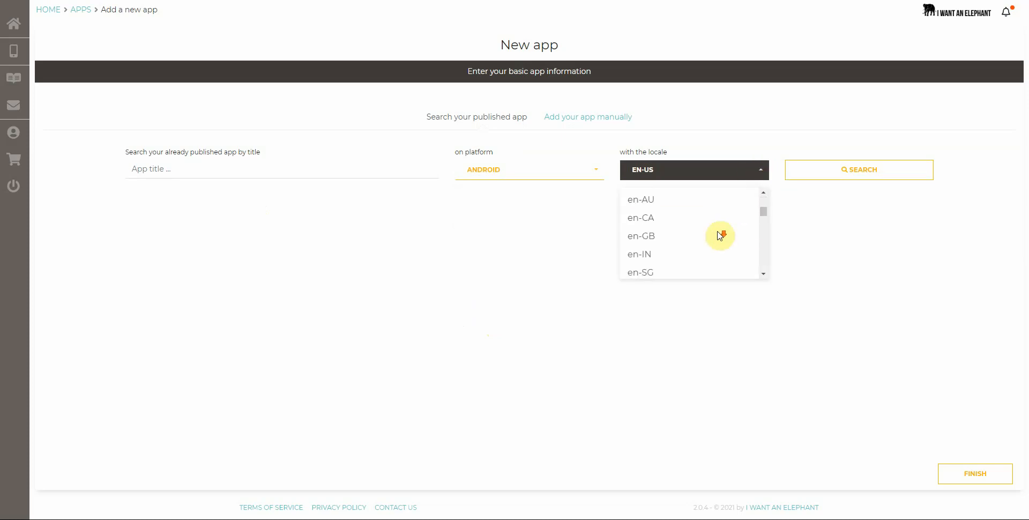
scroll("down", 3)
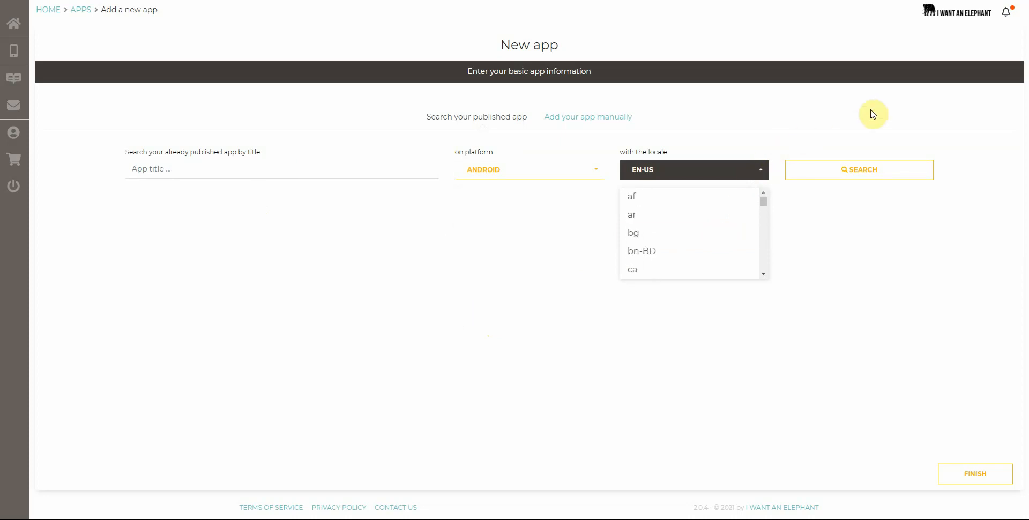
left_click(693, 170)
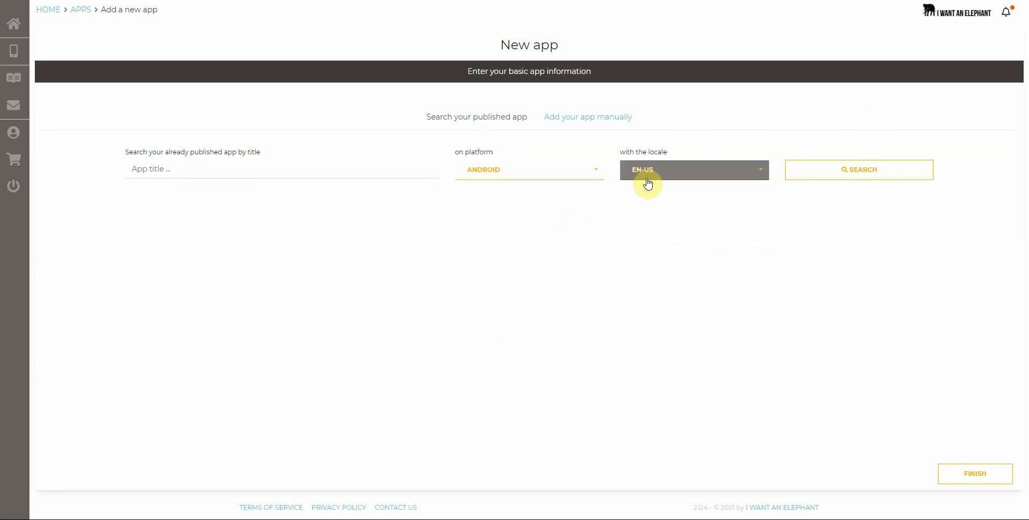
Search published Android apps for 'skypacer' and pick skyPacer - Awesome Pace Calculator.
type("s")
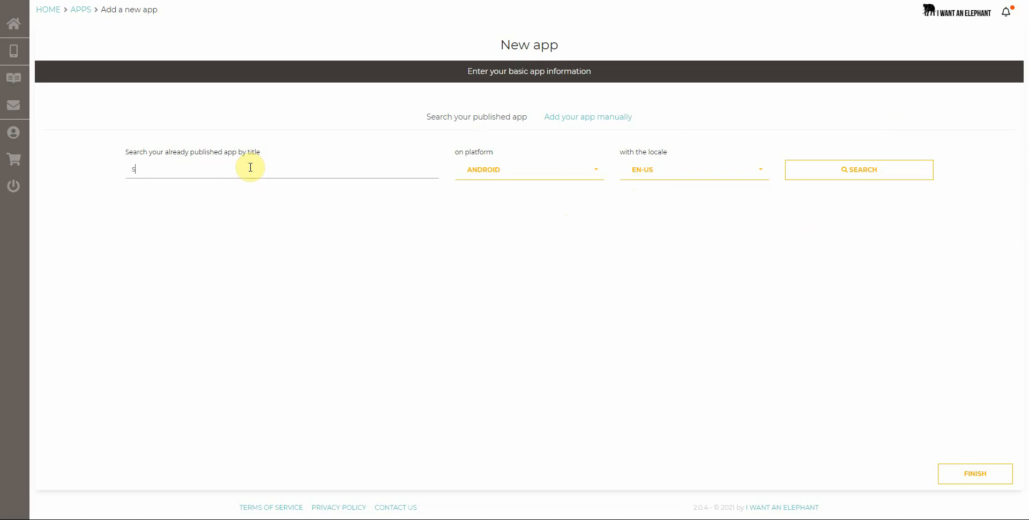
type("kypacer")
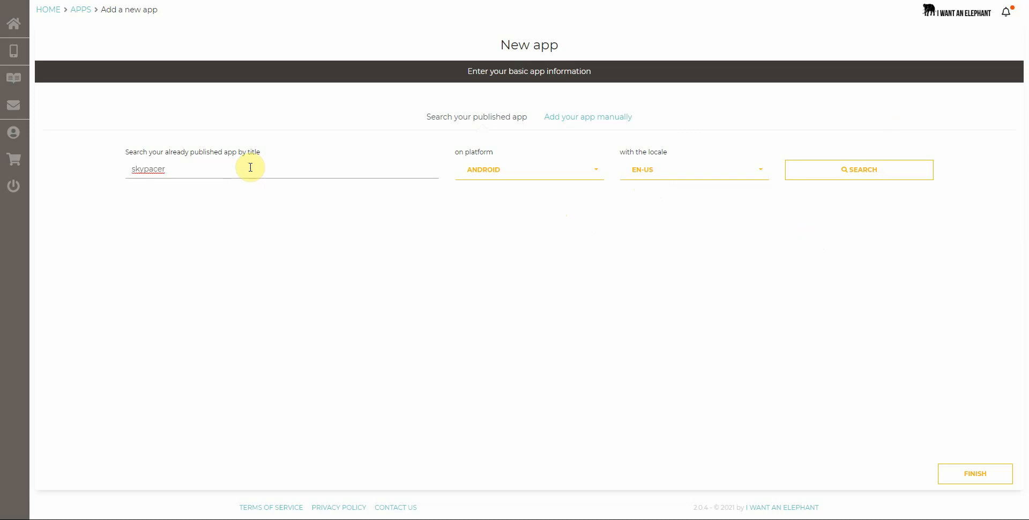
left_click(858, 169)
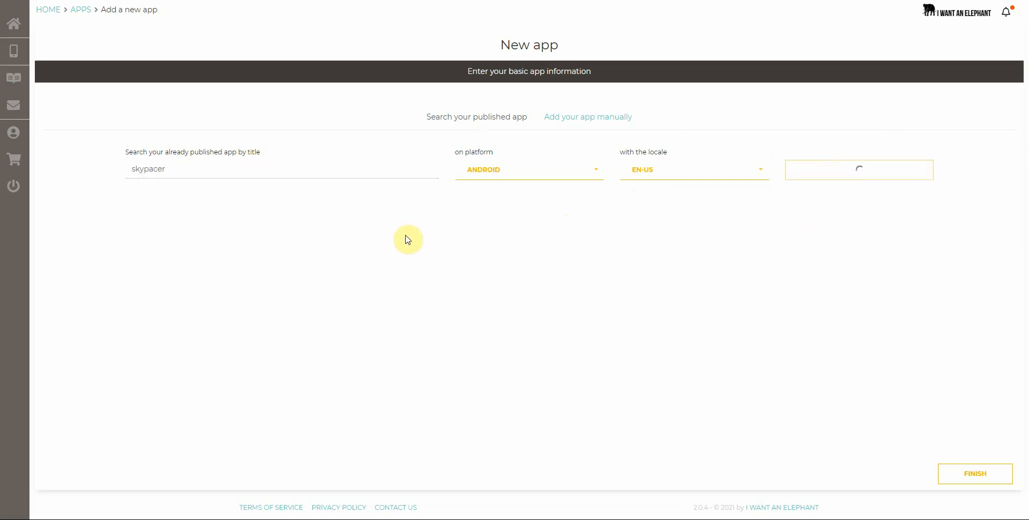
left_click(851, 169)
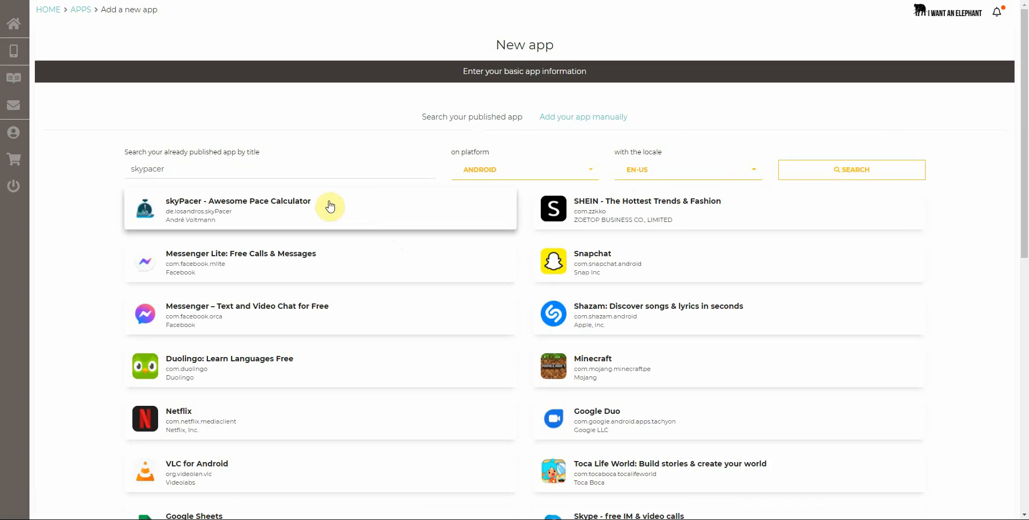
mouse_move(277, 211)
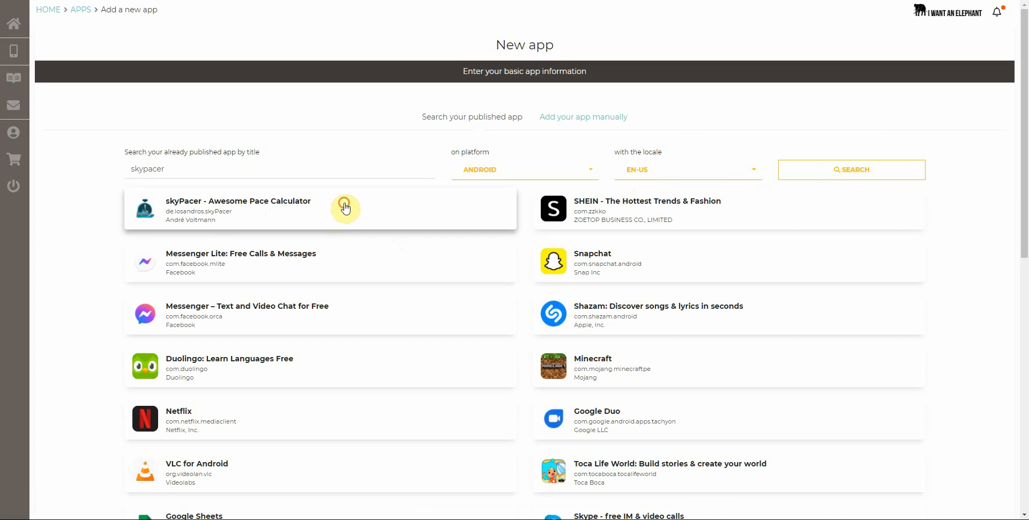
scroll("down", 3)
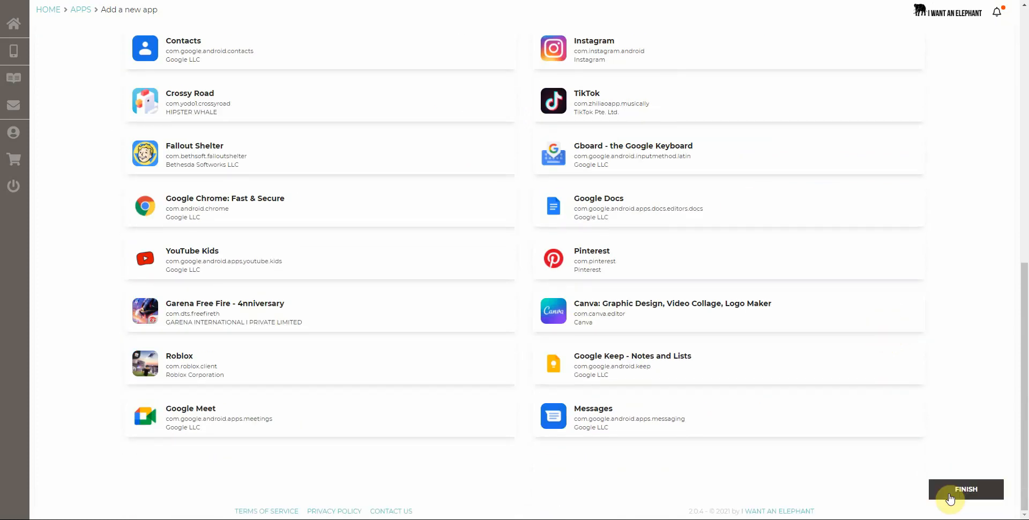
Check the manual form's skyPacer name and package, then return to published-app search.
left_click(964, 489)
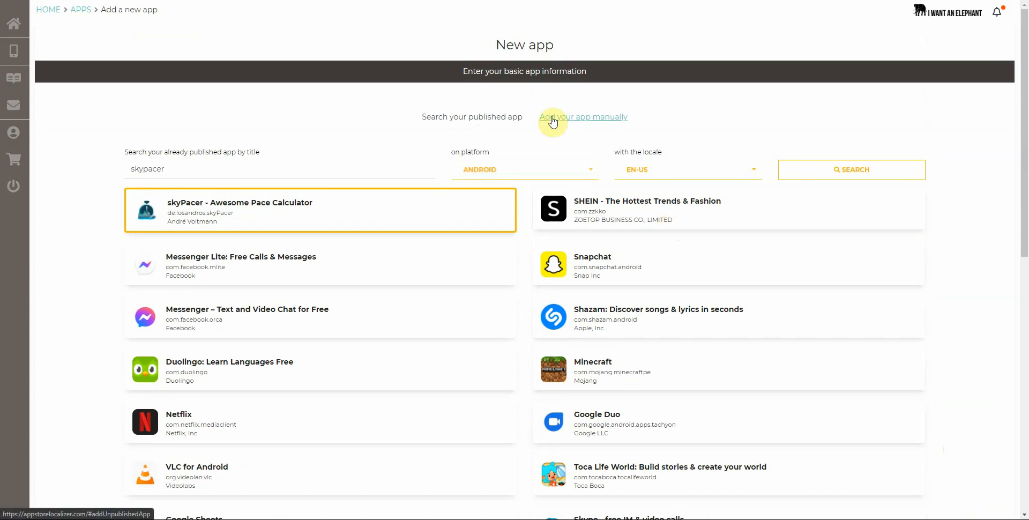
left_click(582, 116)
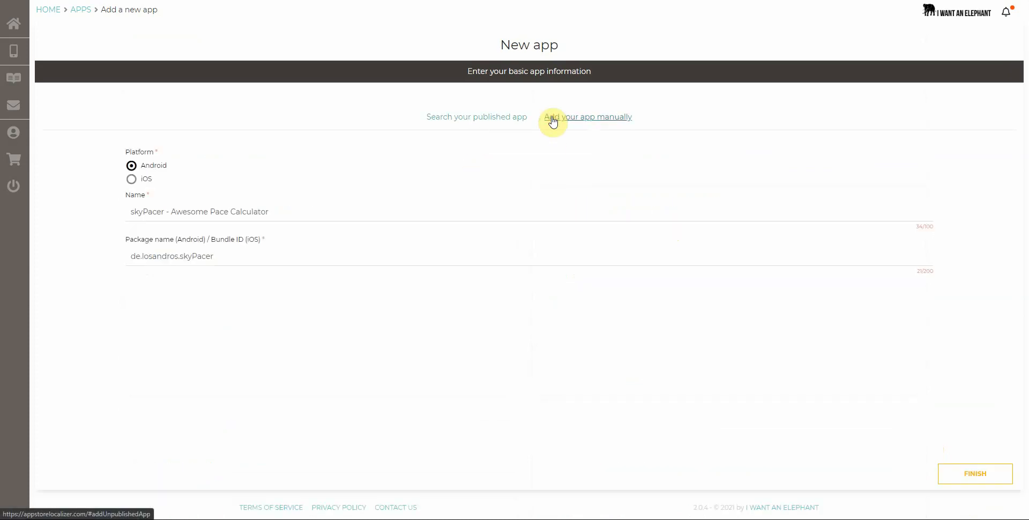
mouse_move(582, 125)
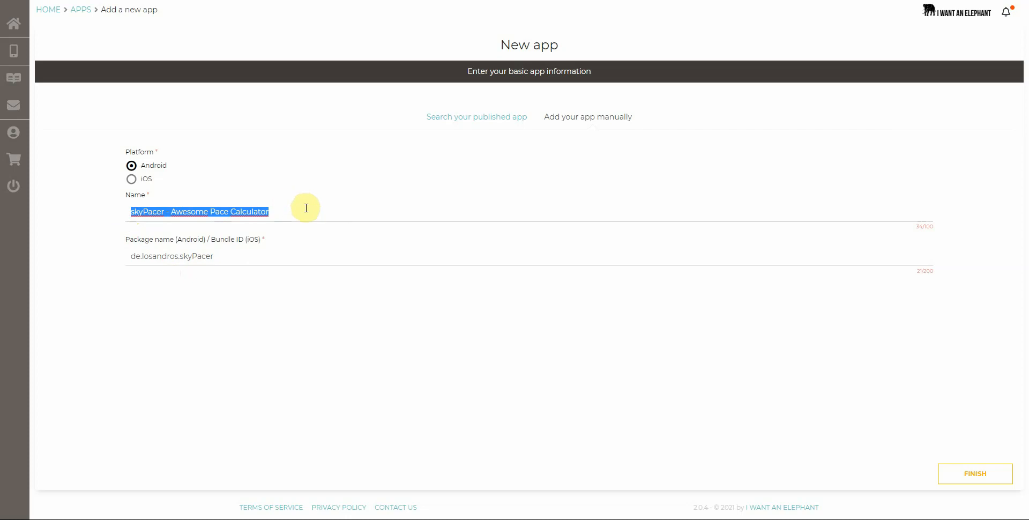
left_click(171, 256)
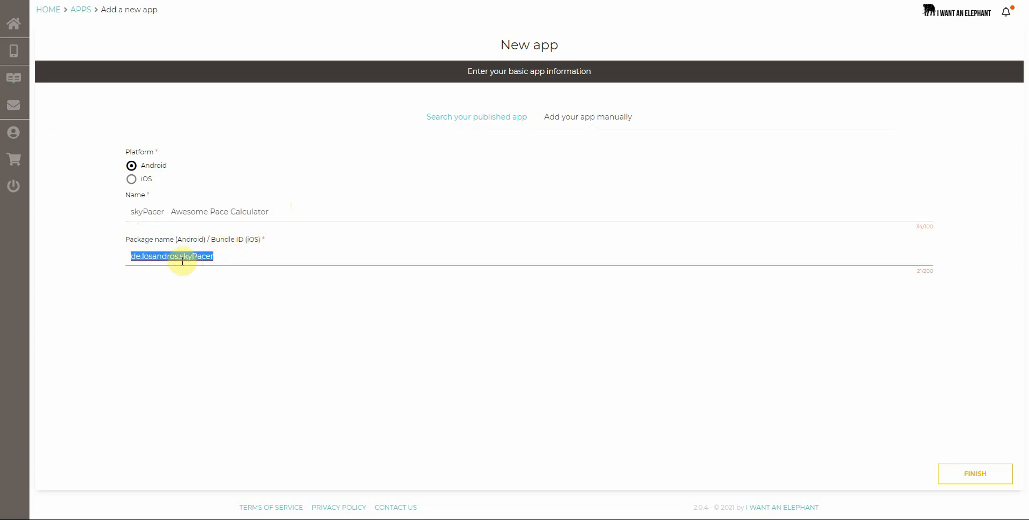
mouse_move(413, 183)
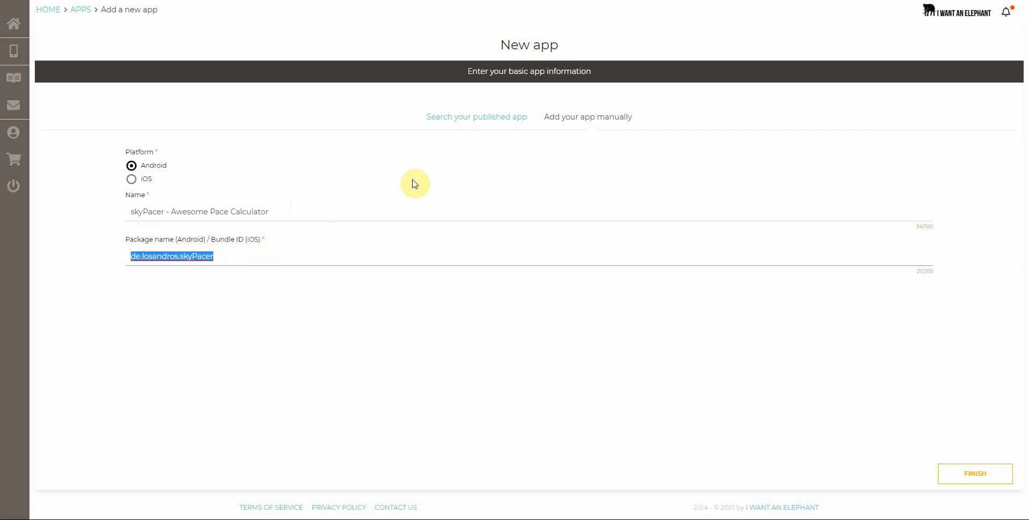
left_click(476, 117)
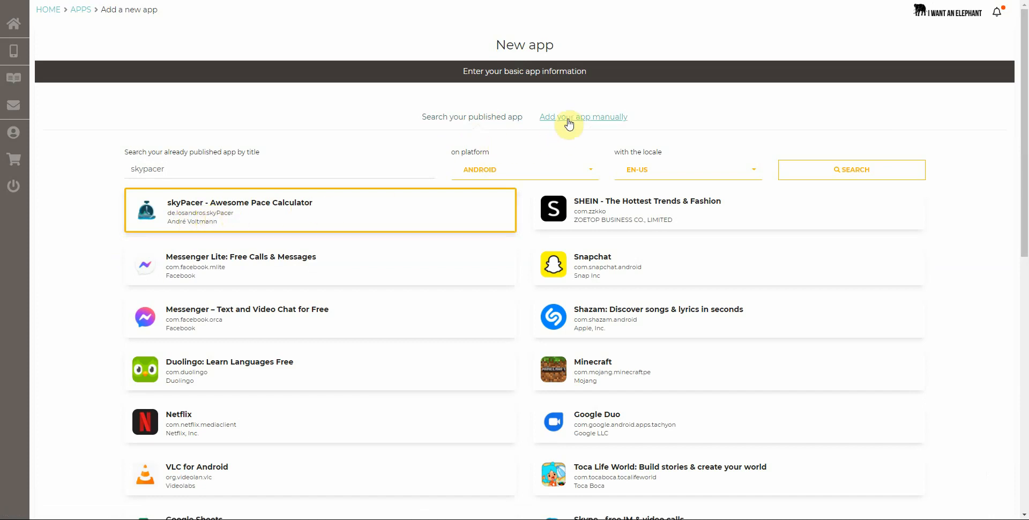
left_click(581, 116)
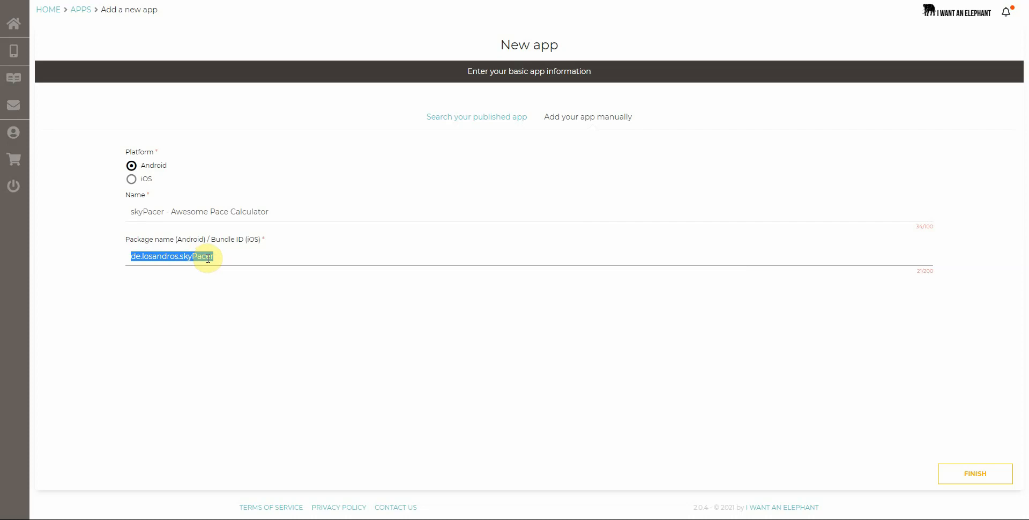
left_click(470, 117)
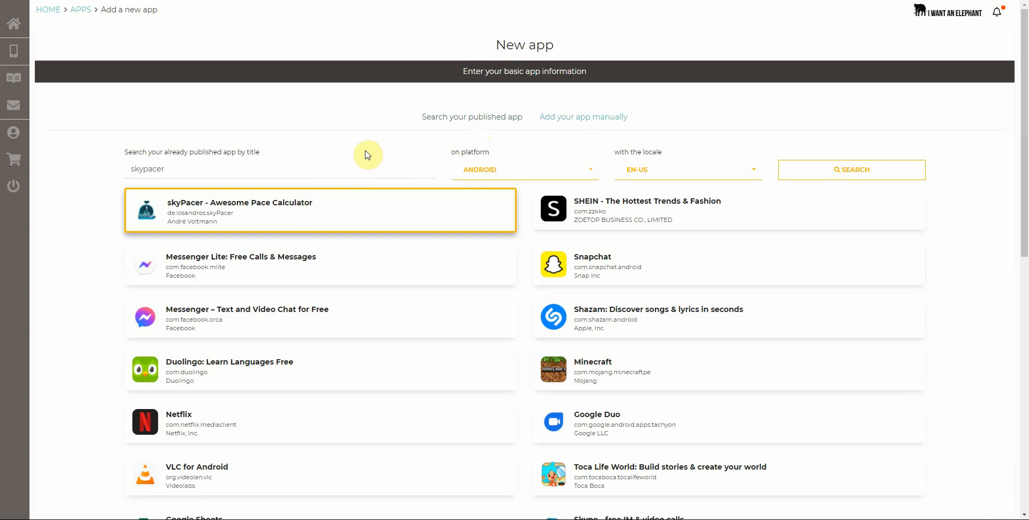
scroll("down", 3)
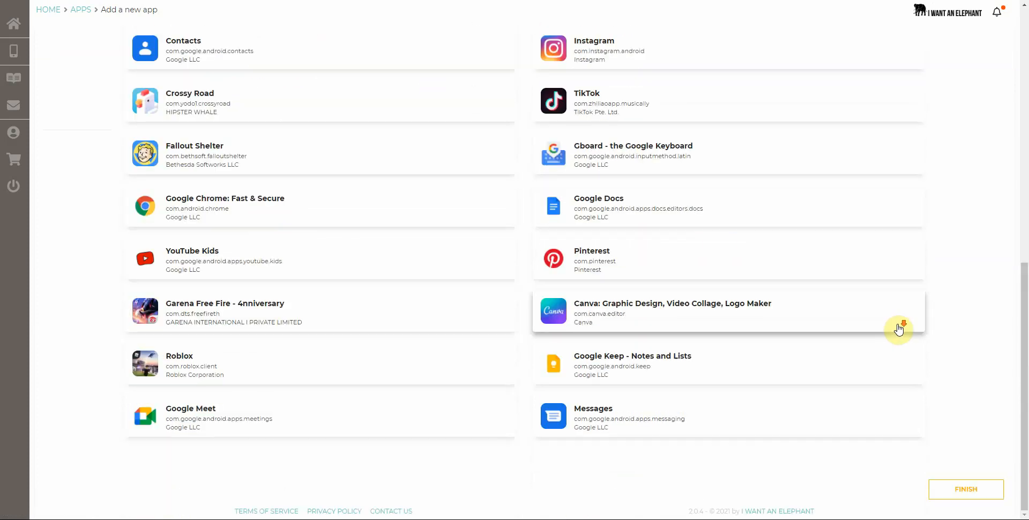
Finish creating skyPacer, bringing up the 'Well done!' confirmation dialog.
left_click(898, 329)
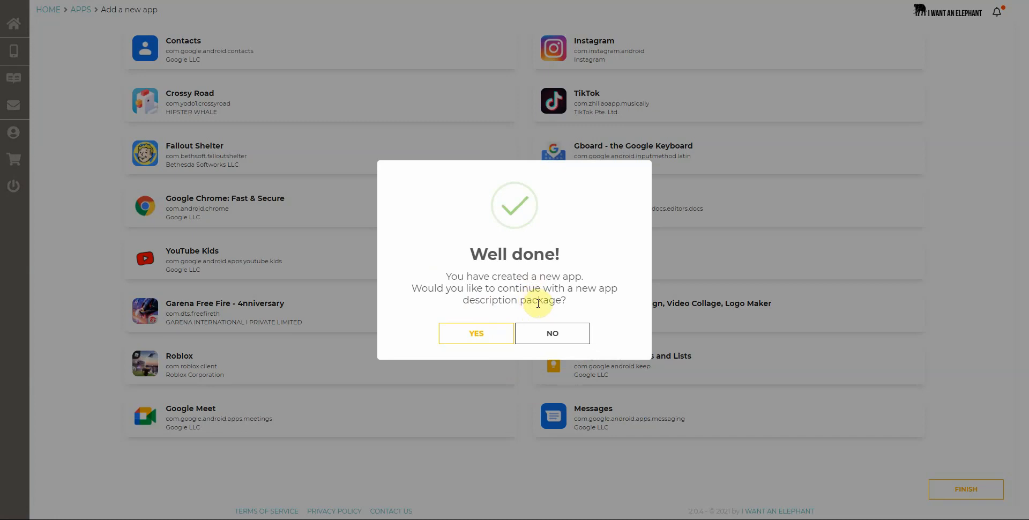
mouse_move(538, 292)
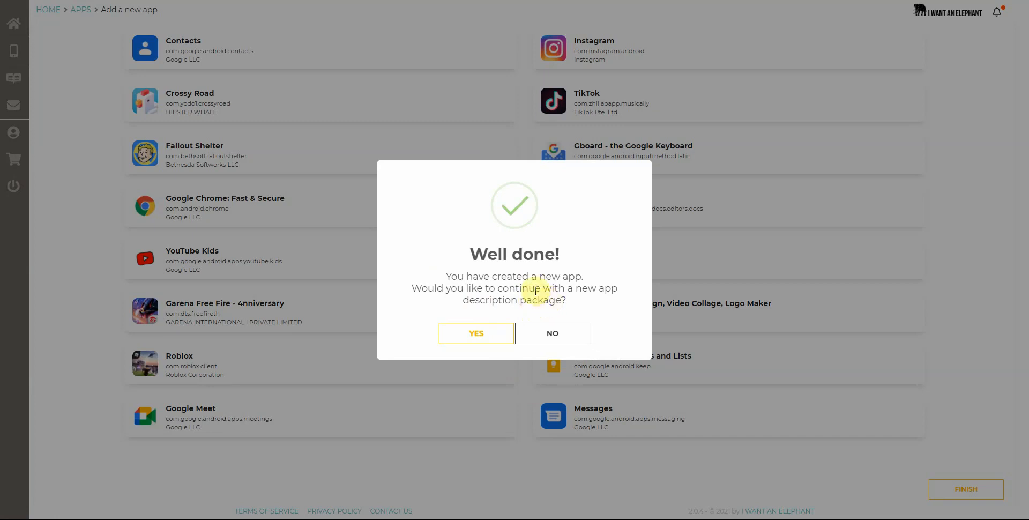
mouse_move(502, 299)
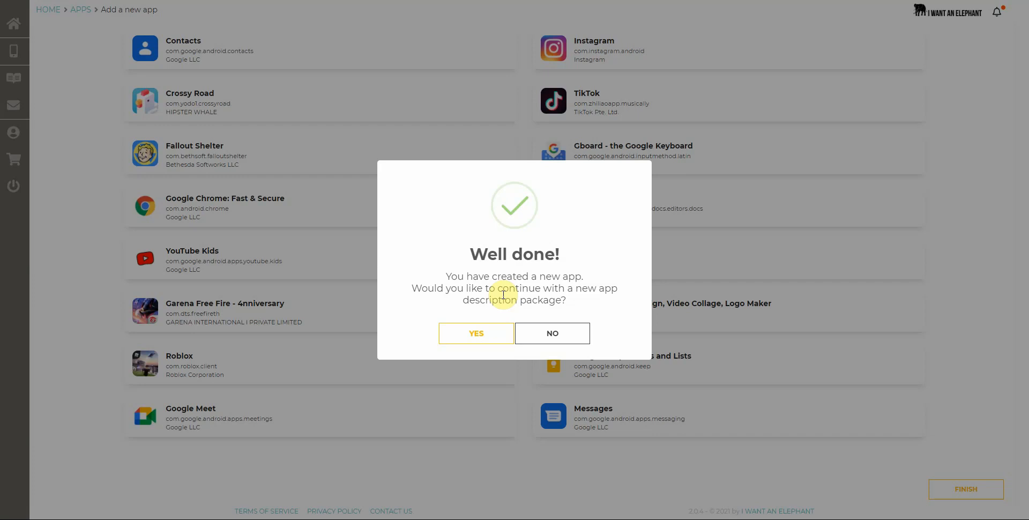
mouse_move(504, 291)
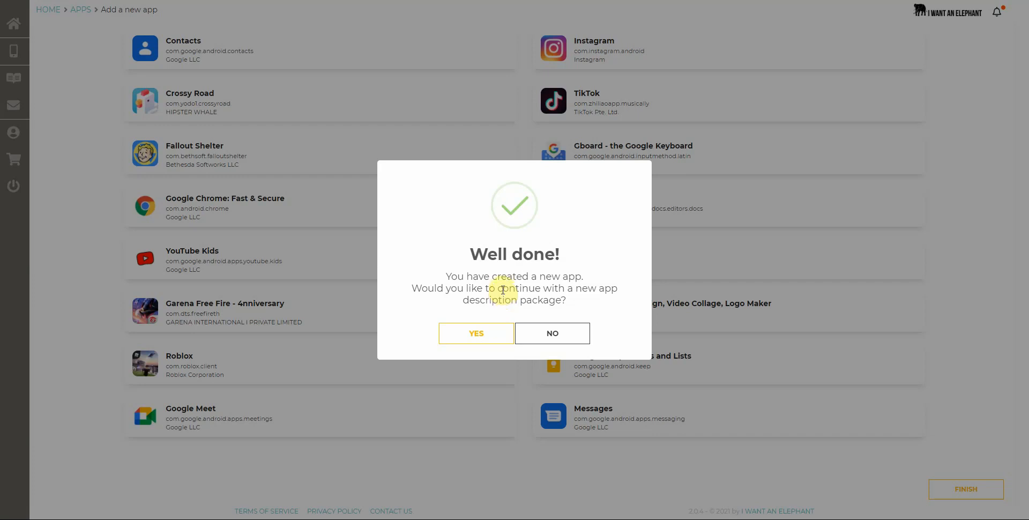